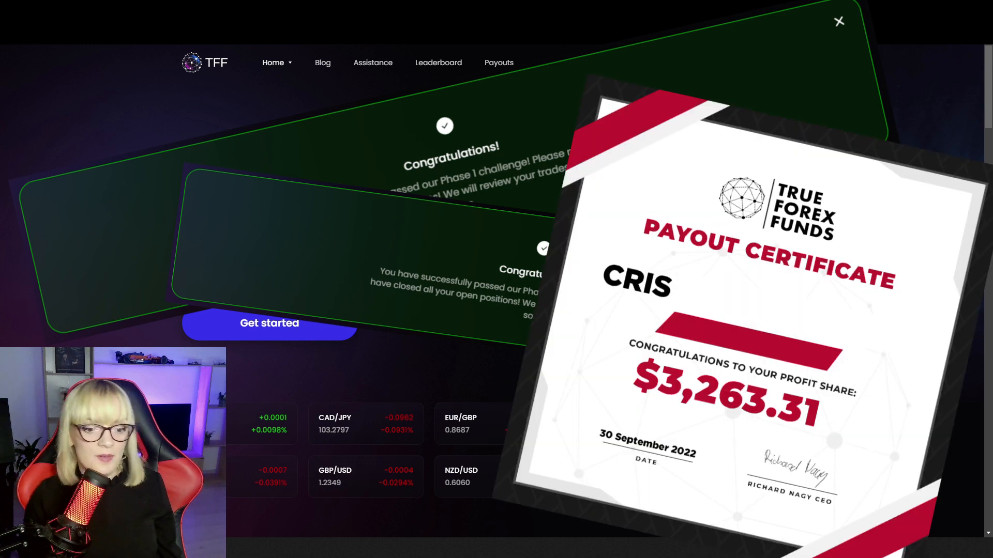
- Scroll the homepage down to the About section with $14.2M+ paid out, payout time and countries
click(839, 21)
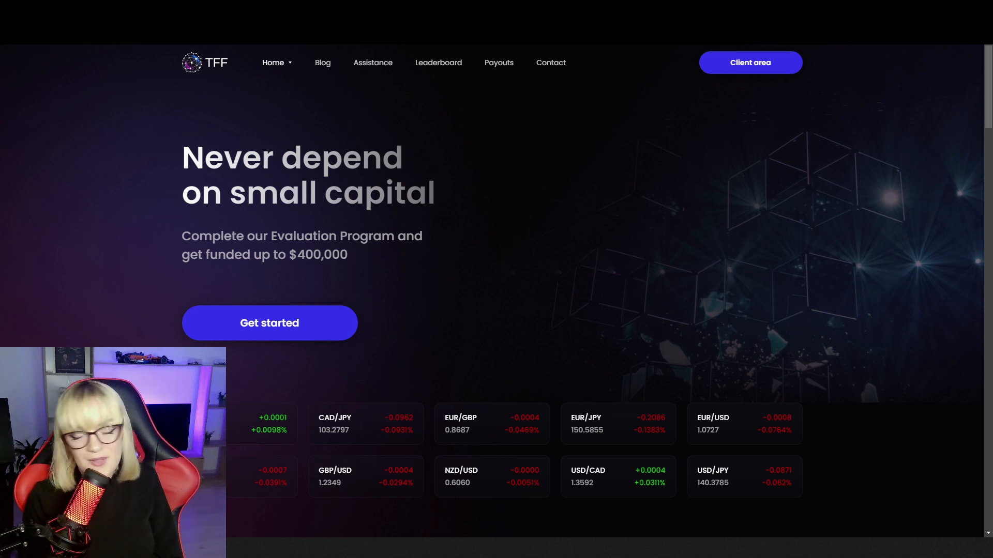
click(438, 62)
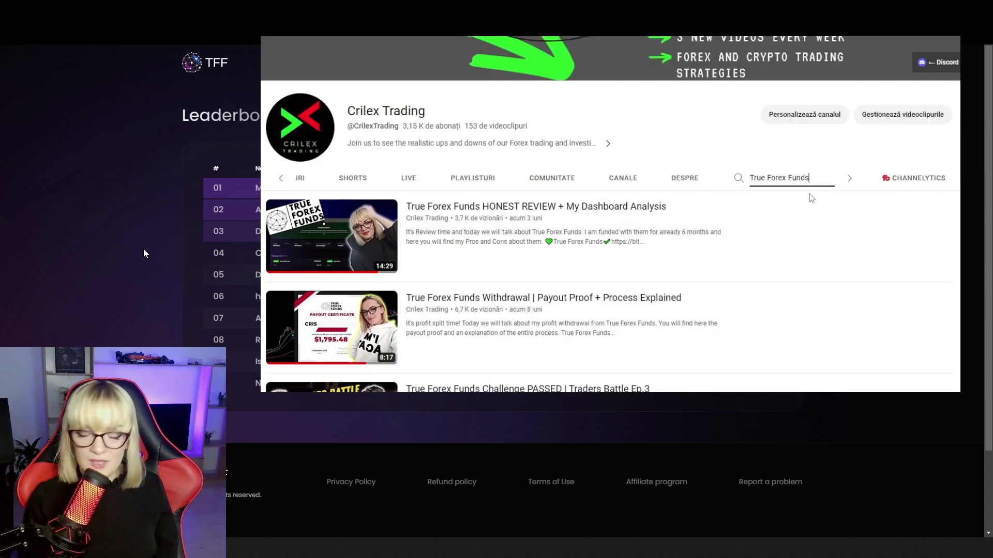
scroll(down, 3)
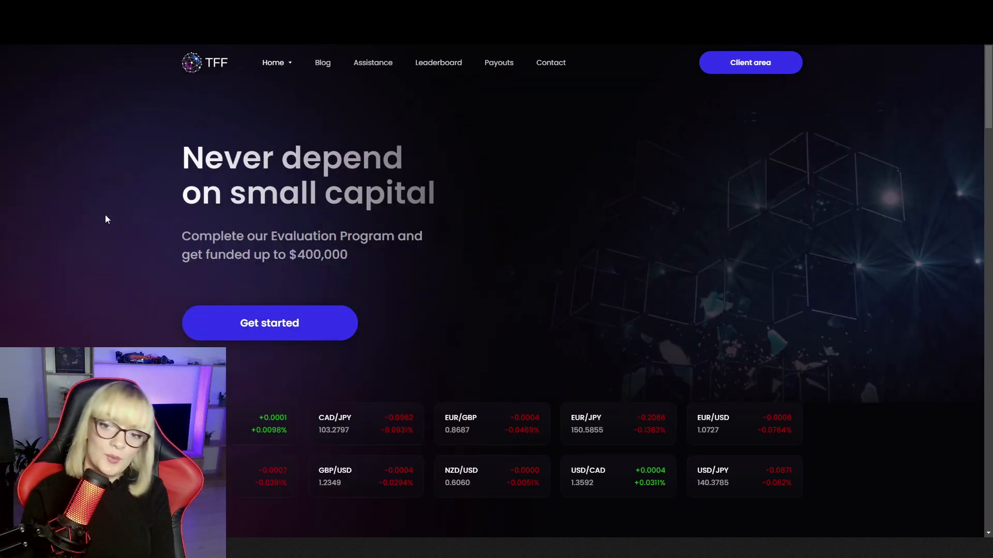
scroll(down, 3)
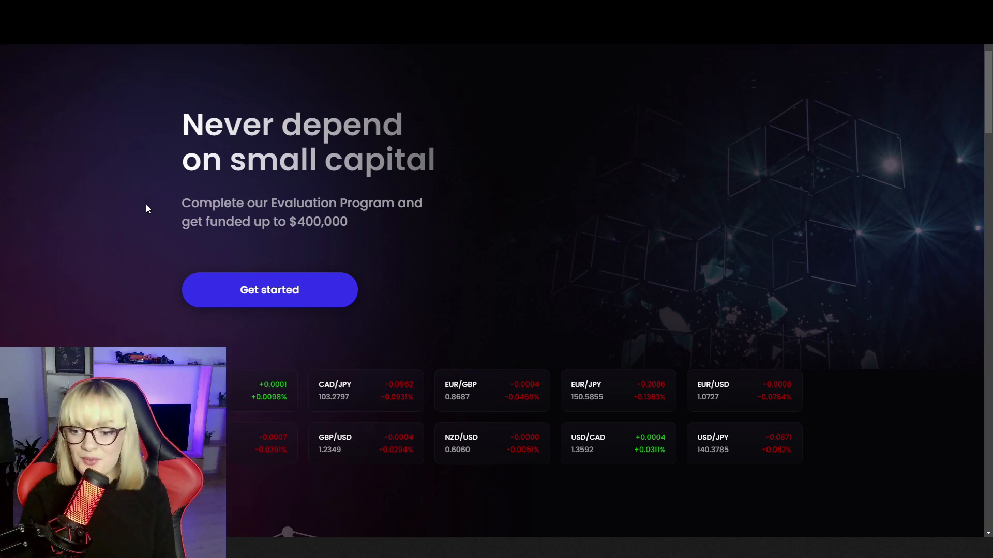
scroll(down, 3)
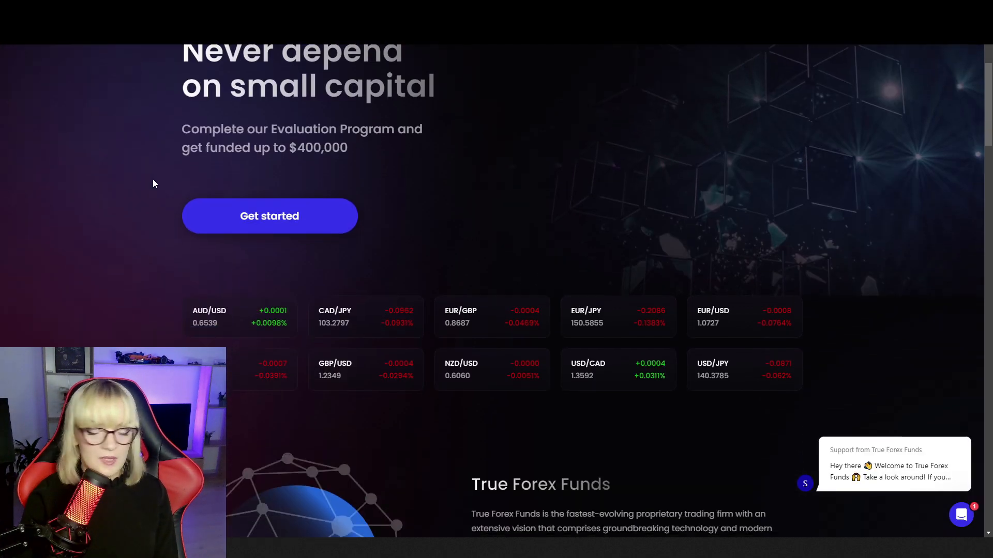
scroll(down, 3)
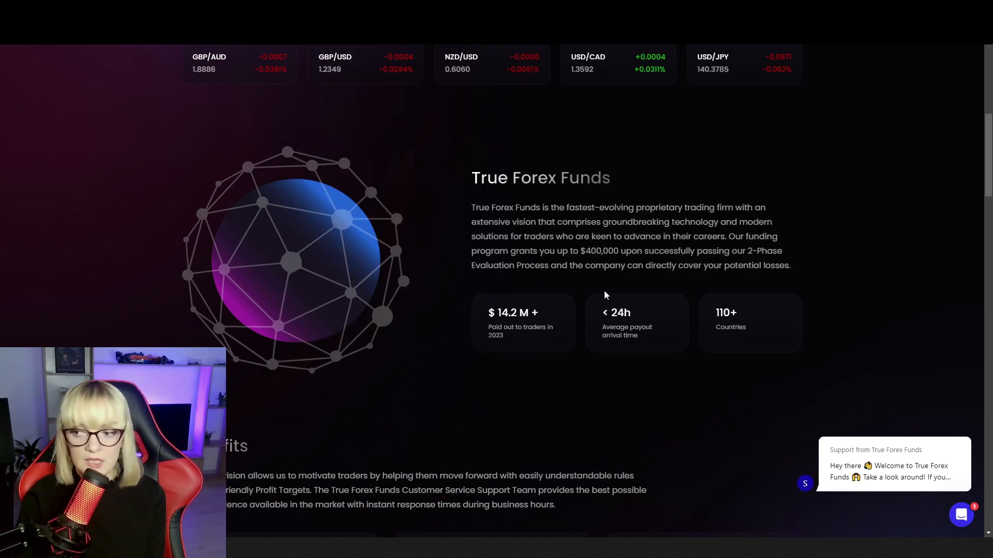
- Review the Phase 1, Phase 2 and Funded Trader cards under How it works, then reach Spreads
scroll(down, 3)
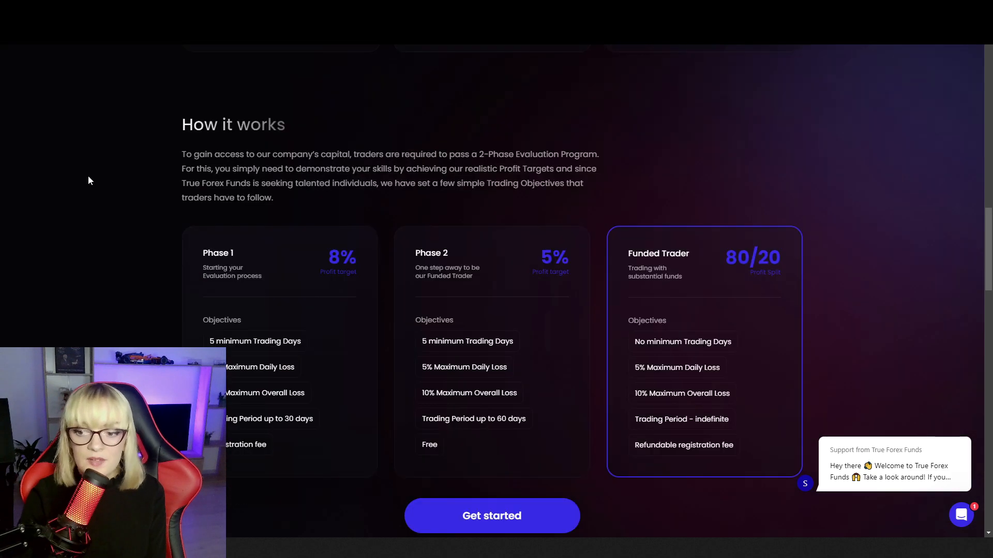
scroll(down, 3)
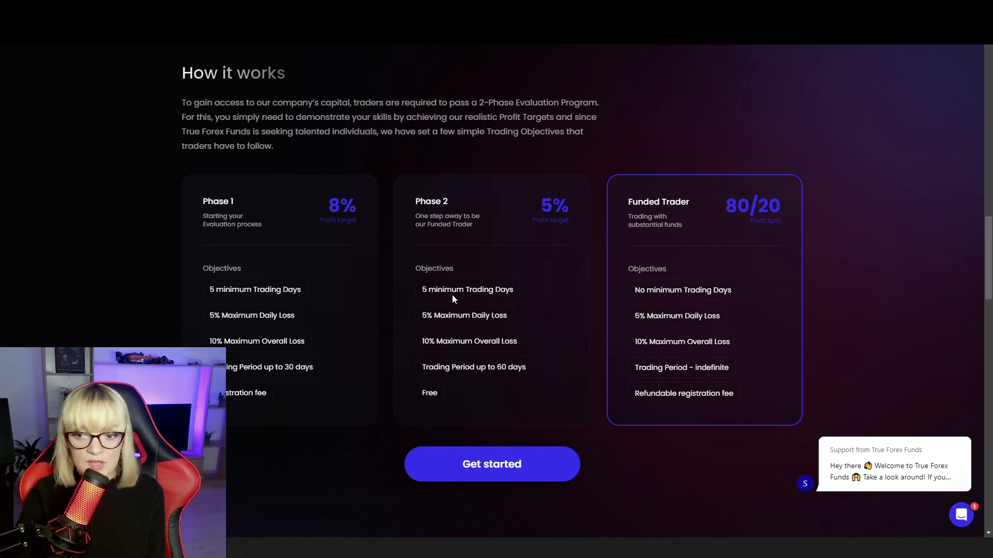
drag(415, 201, 453, 367)
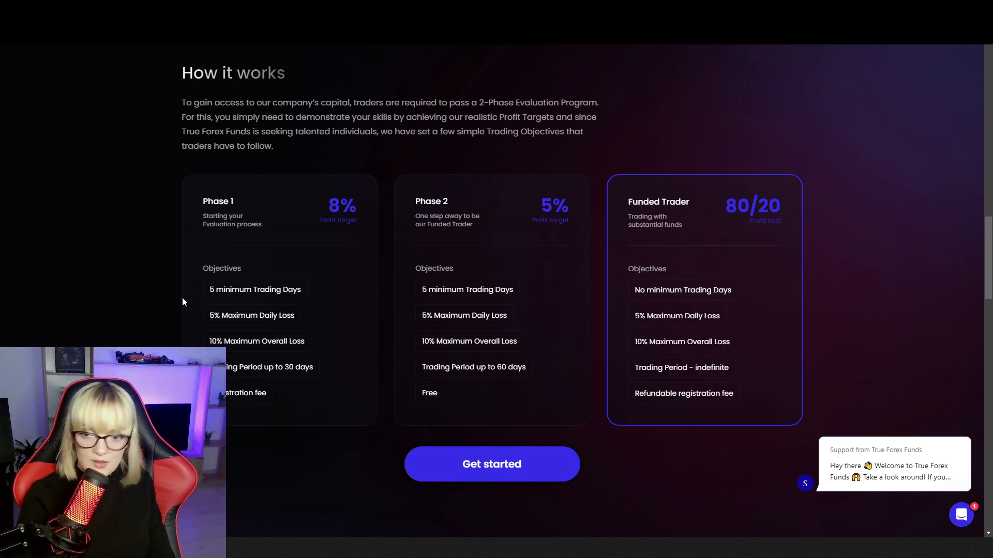
scroll(down, 3)
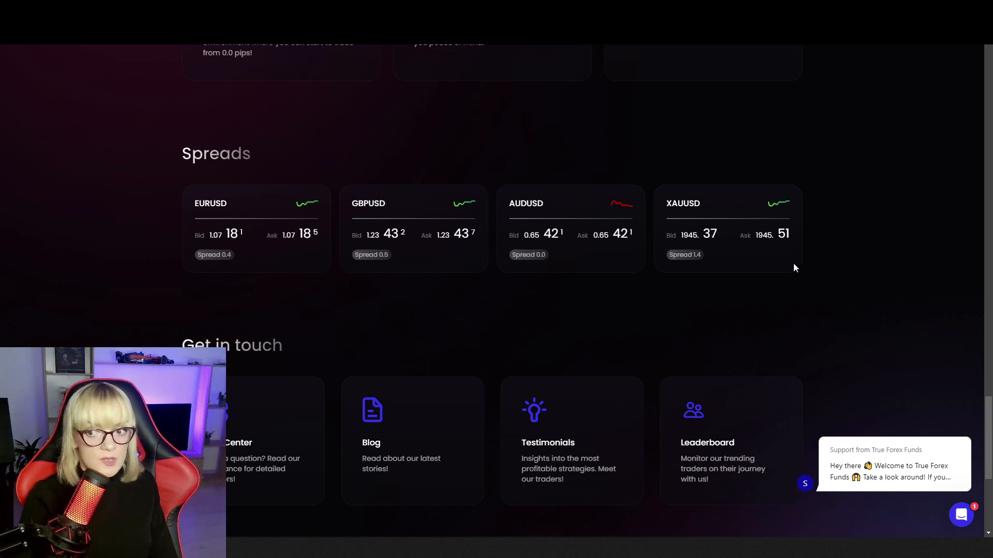
mouse_move(11, 251)
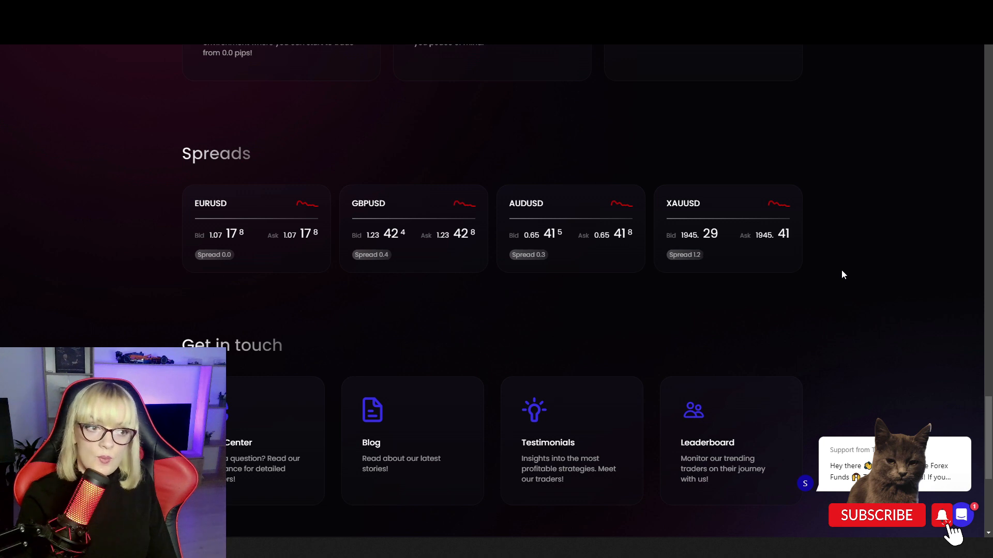
mouse_move(762, 271)
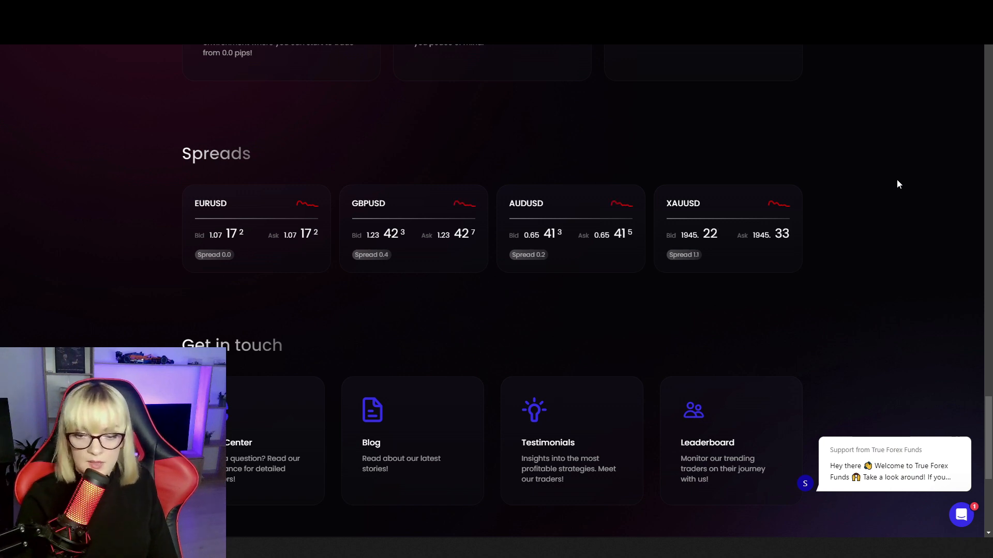
- Go to the Blog page from the top navigation bar
click(322, 62)
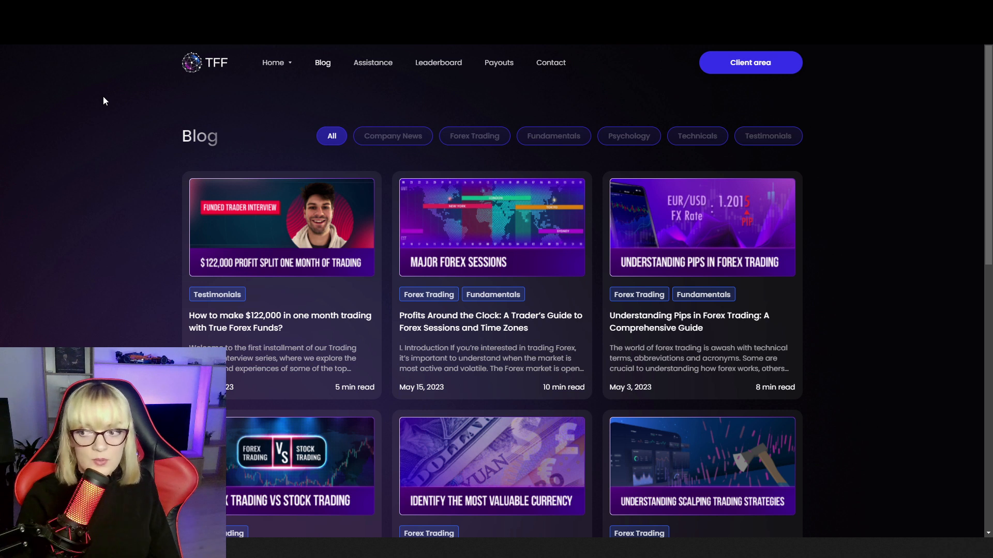
mouse_move(671, 173)
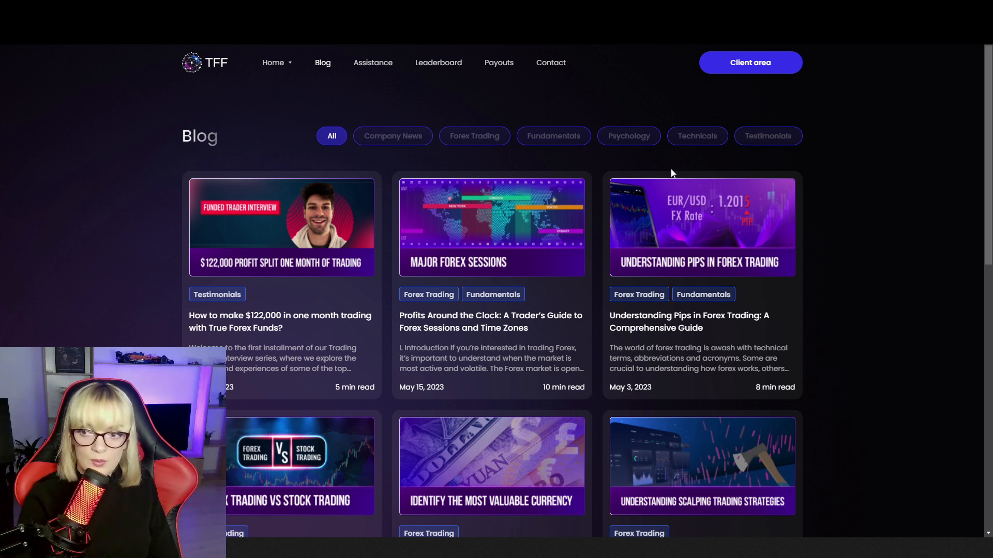
mouse_move(129, 231)
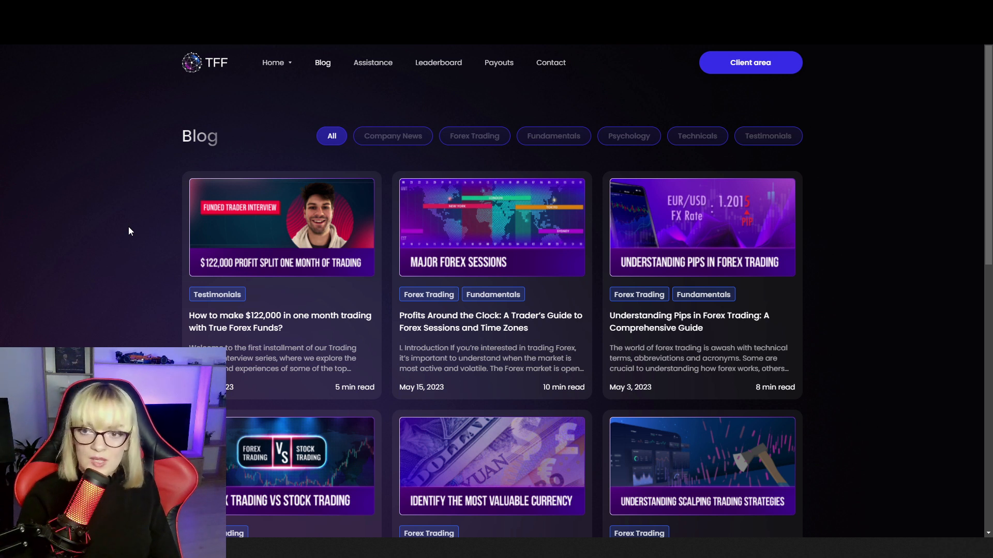
mouse_move(122, 132)
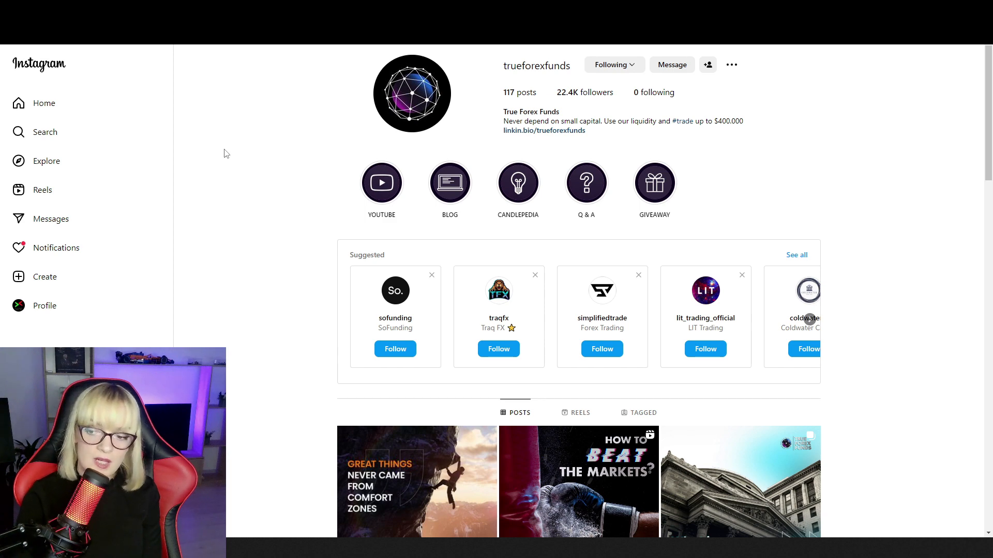
mouse_move(259, 265)
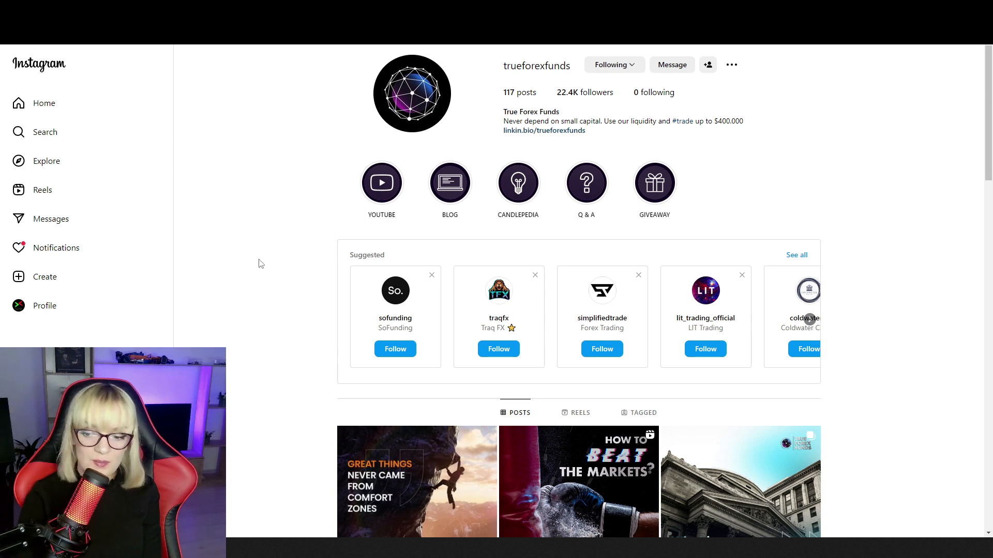
- Scroll down through the True Forex Funds Instagram posts grid and back up
scroll(down, 3)
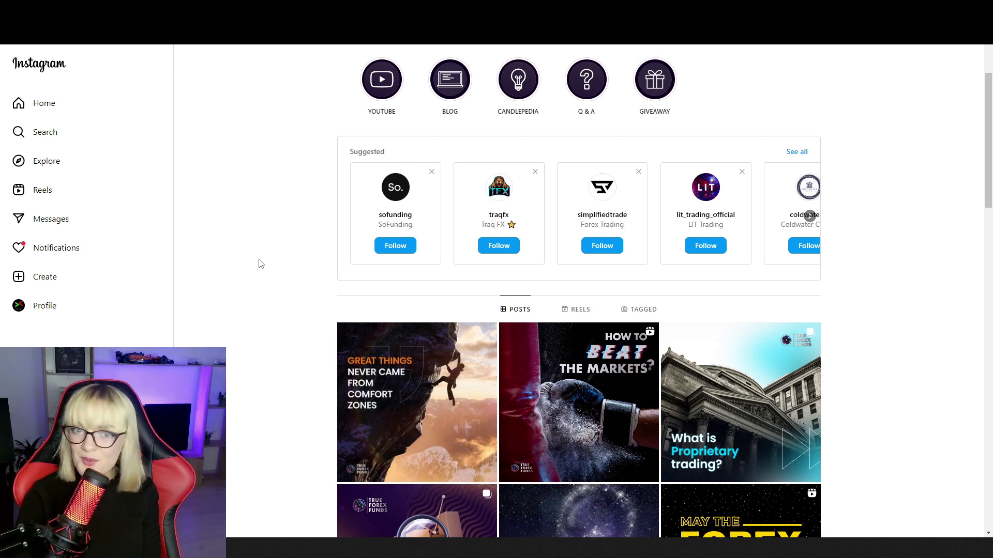
scroll(down, 3)
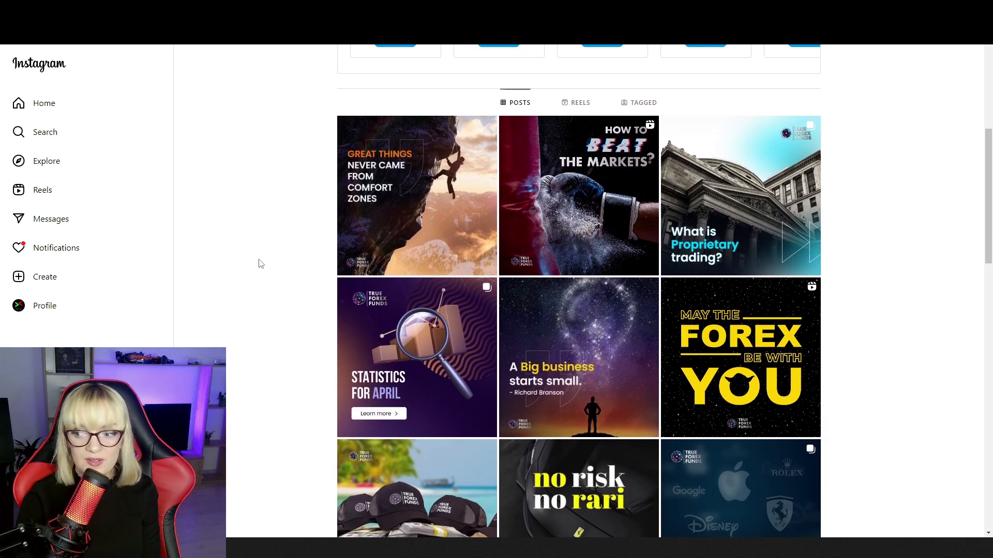
scroll(down, 3)
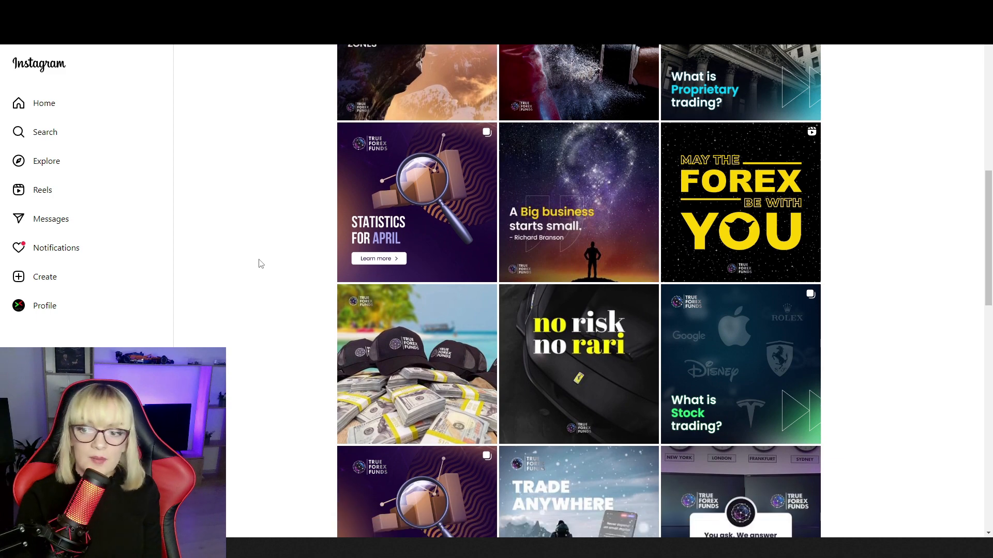
scroll(up, 3)
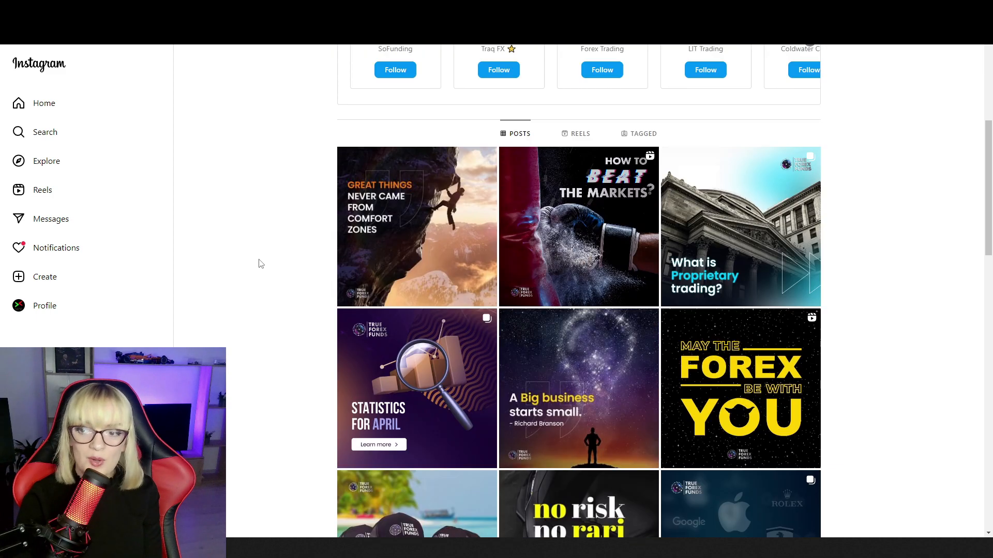
scroll(up, 3)
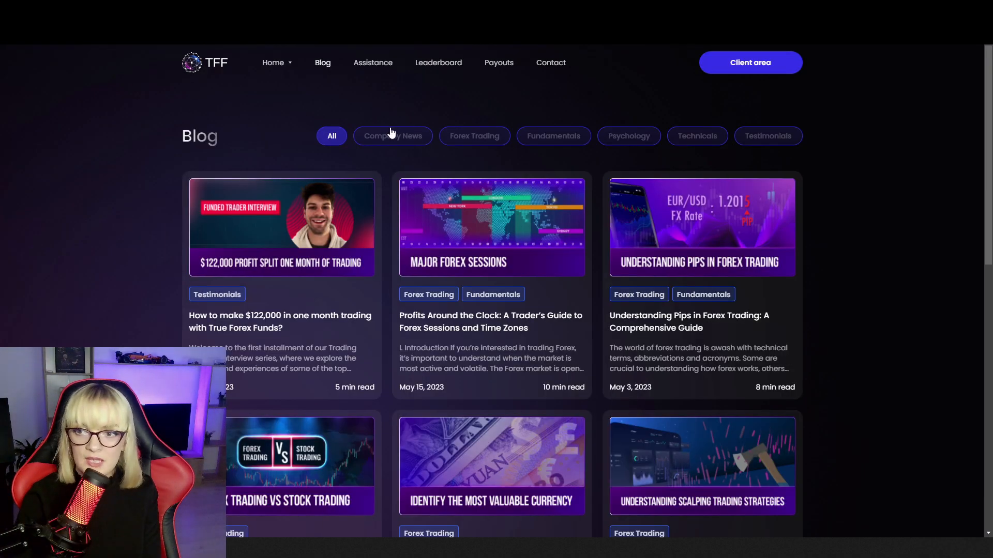
- Reveal the Home sub-pages, then open the Assistance help centre
click(273, 62)
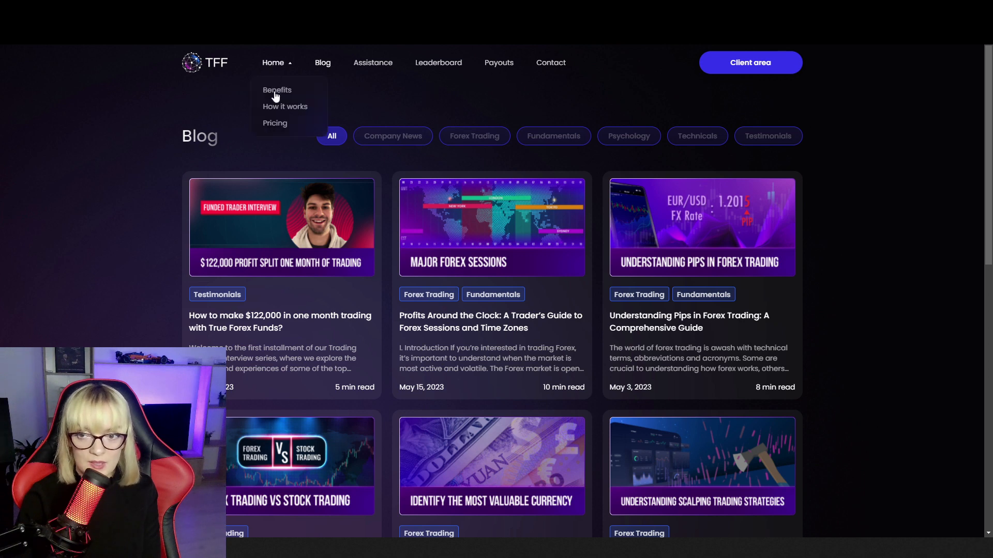
click(372, 62)
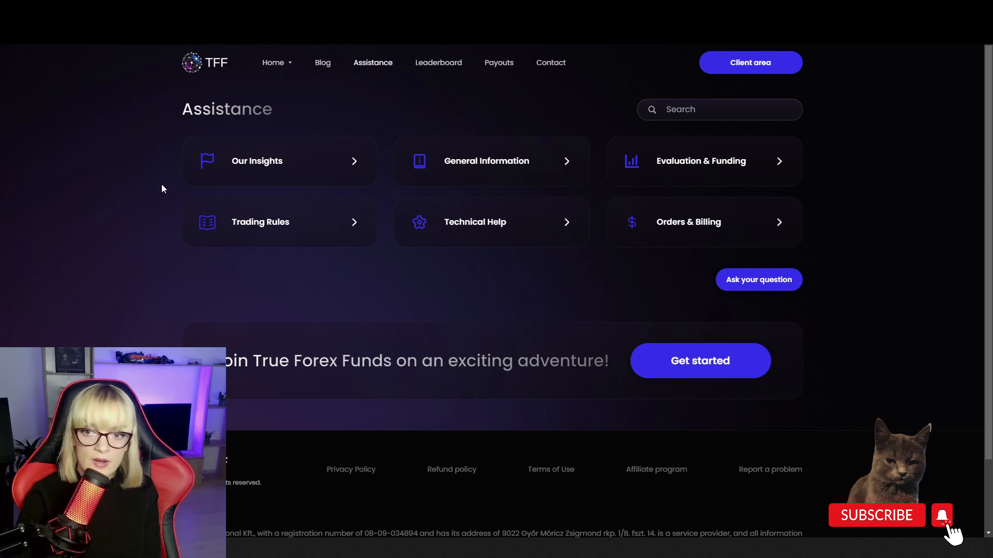
mouse_move(152, 148)
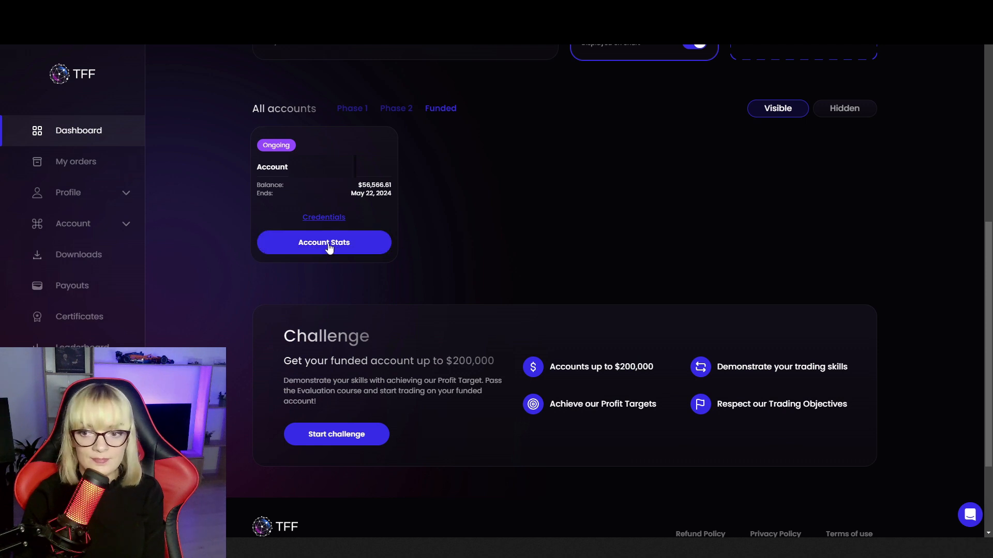
- Open the funded account's Account Stats and scroll to Trading Objectives and Daily Summary
click(324, 242)
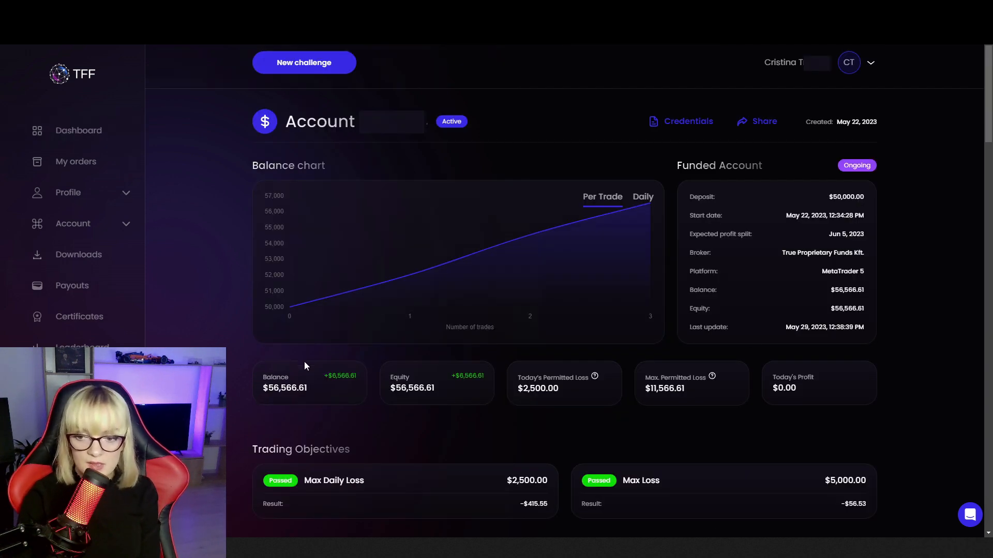
mouse_move(418, 416)
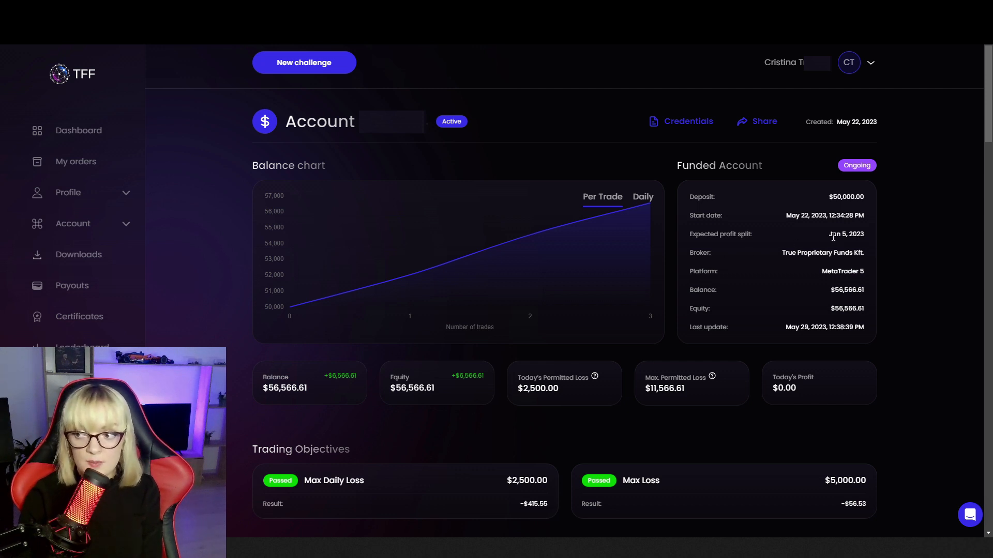
double_click(846, 233)
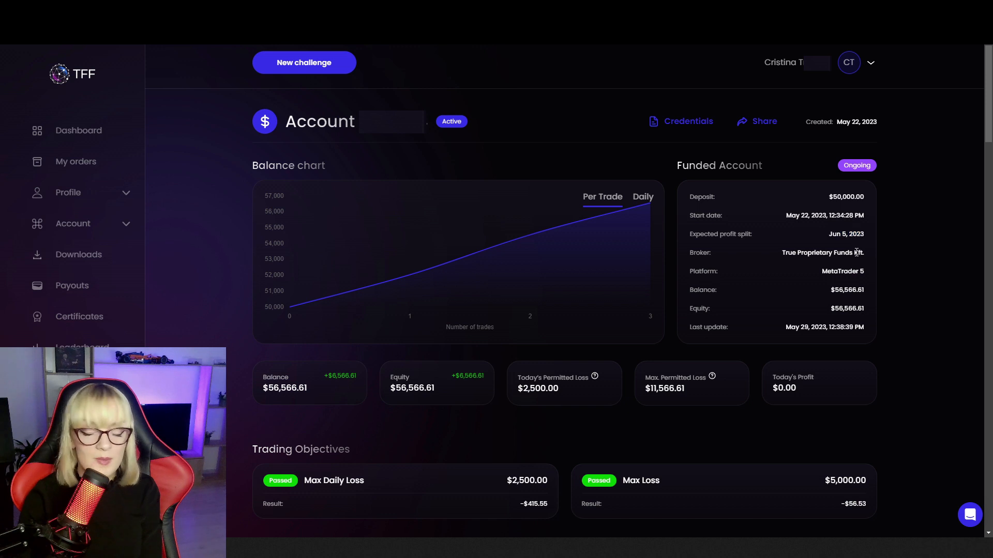
scroll(down, 3)
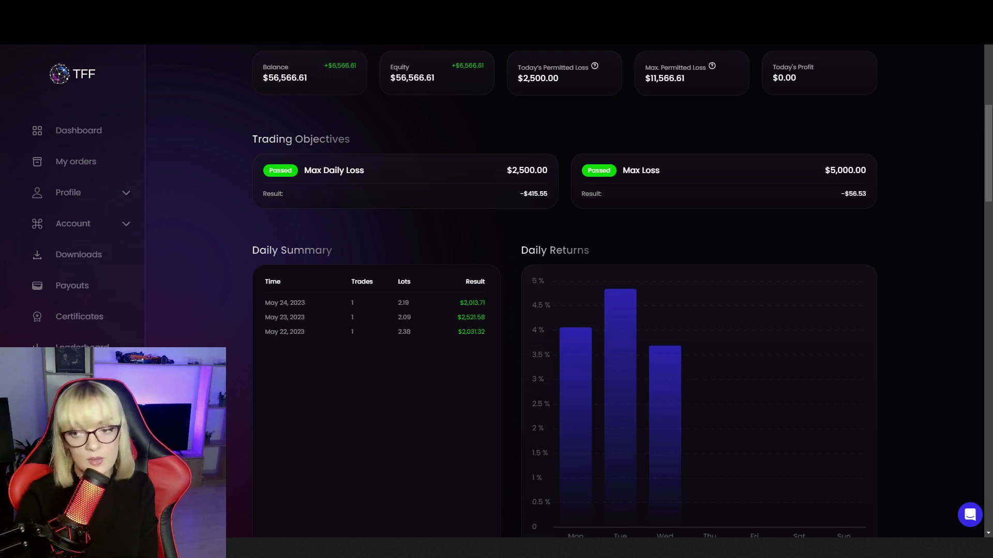
- Scroll the stats page down to Wins & Losses, Statistics and the Buy / Sell charts
scroll(down, 3)
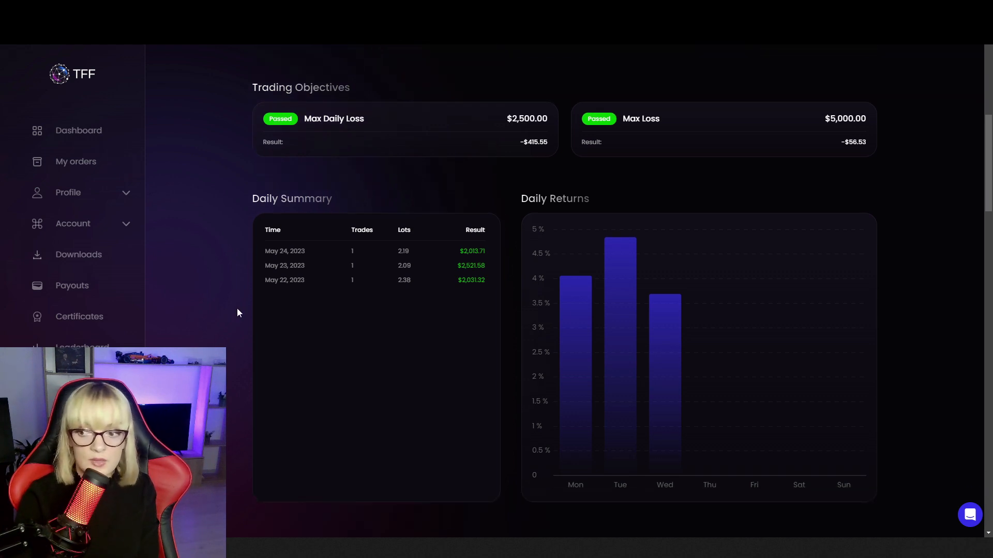
scroll(down, 3)
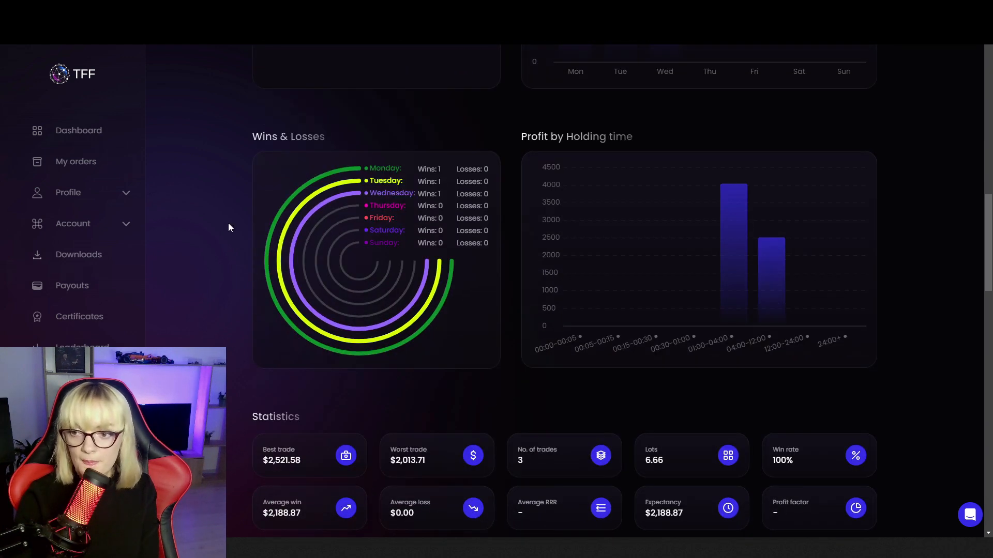
scroll(down, 3)
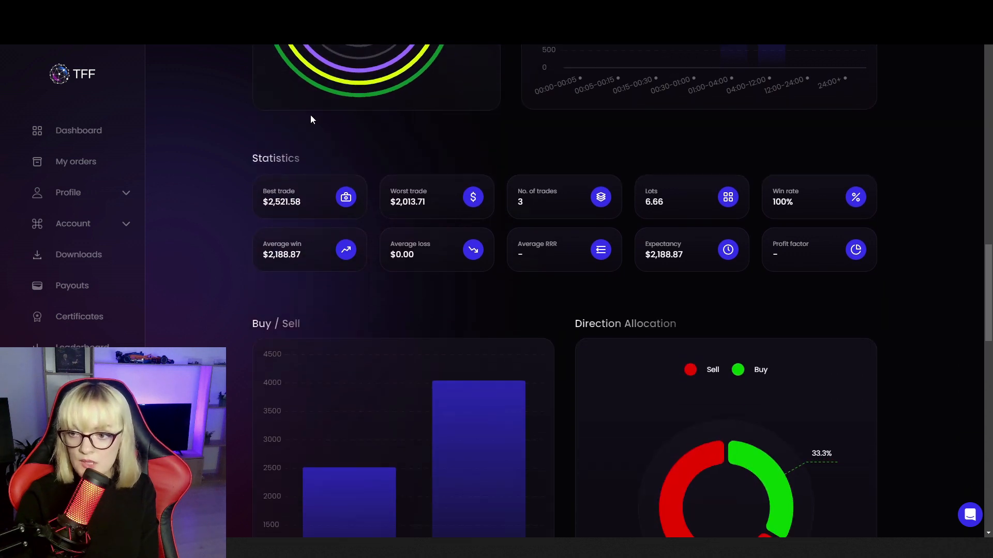
mouse_move(533, 208)
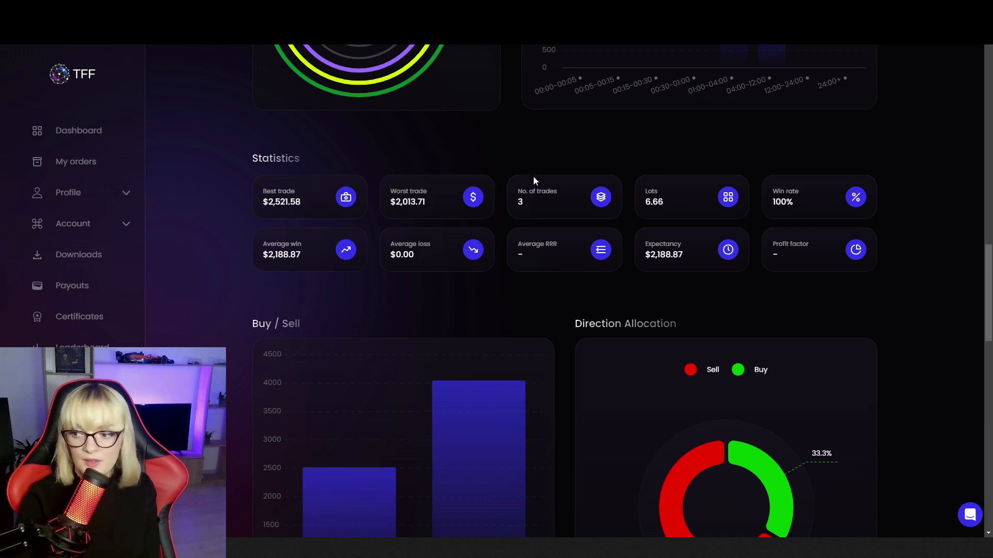
- Review Symbol Allocation and the History table's three XAUUSD trades, returning to Buy / Sell
scroll(down, 3)
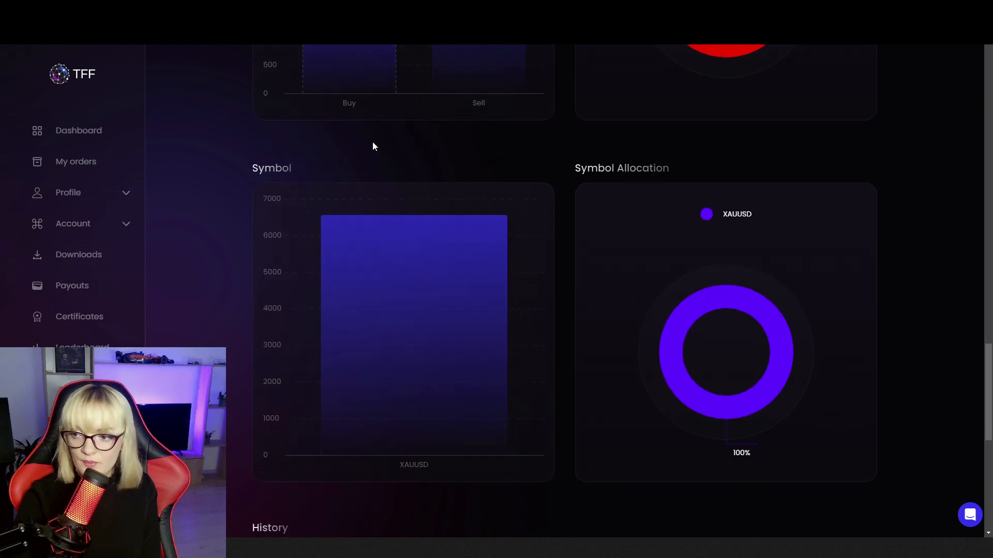
scroll(down, 3)
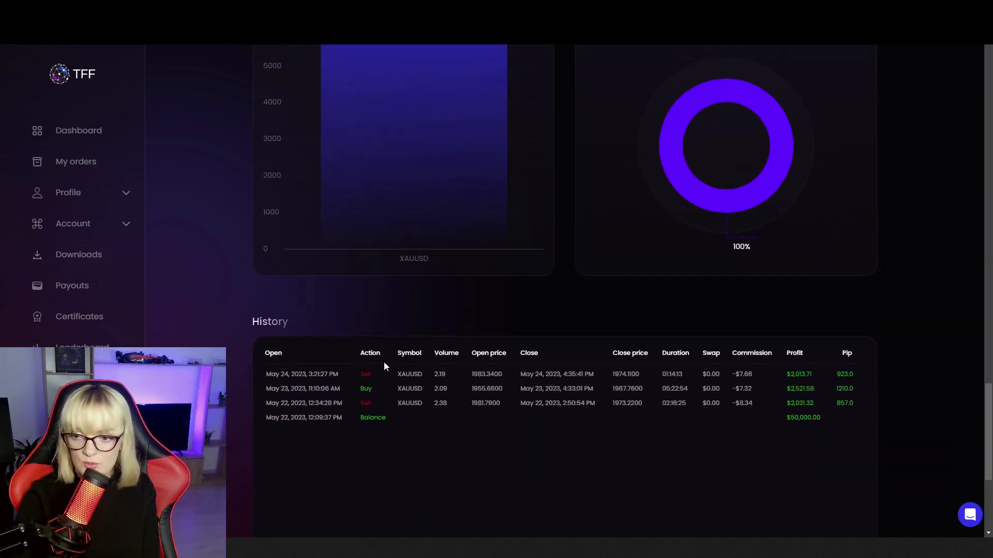
mouse_move(840, 314)
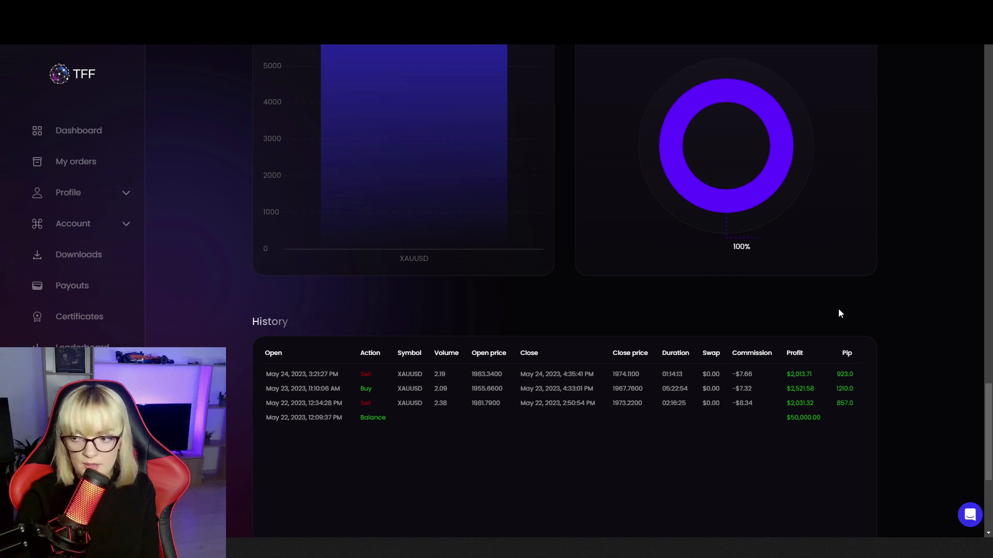
mouse_move(653, 240)
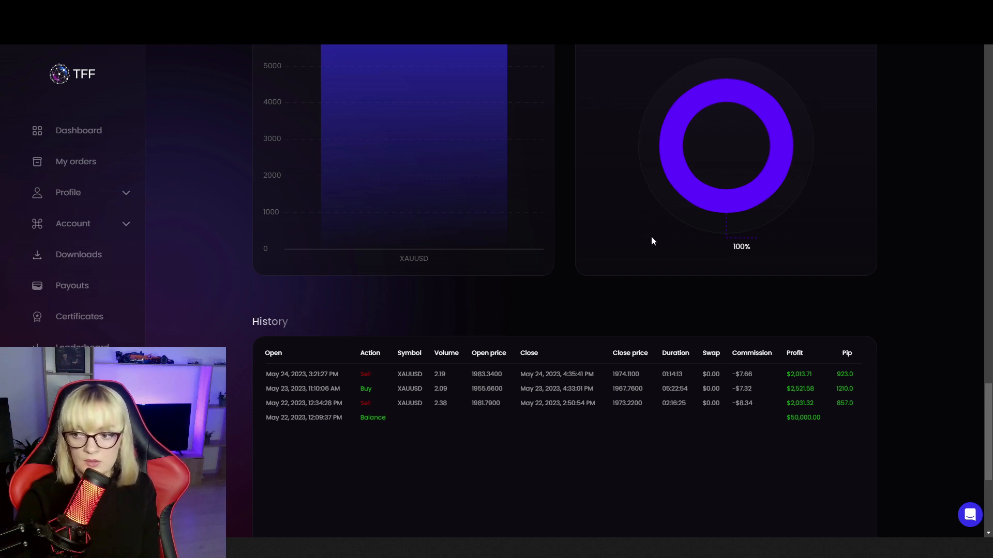
mouse_move(679, 401)
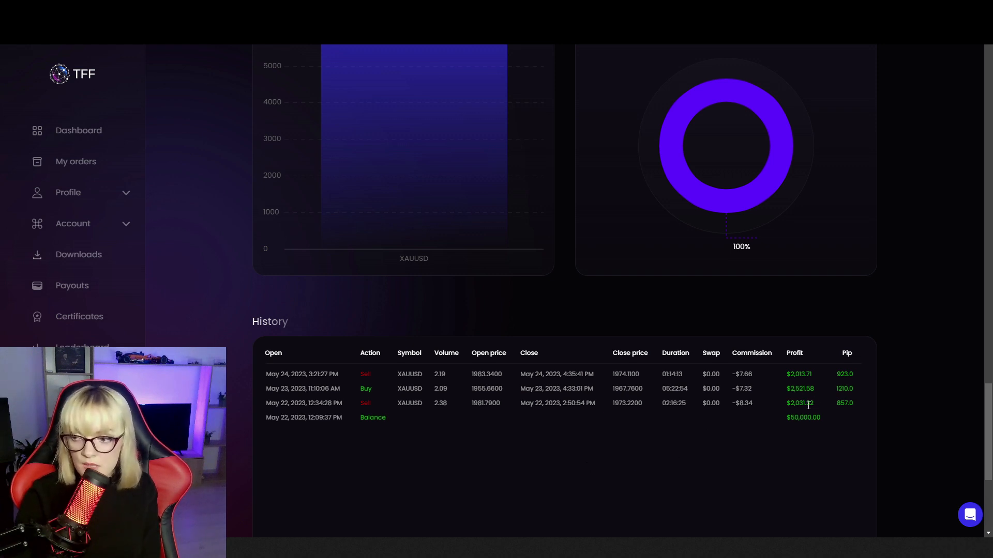
double_click(800, 388)
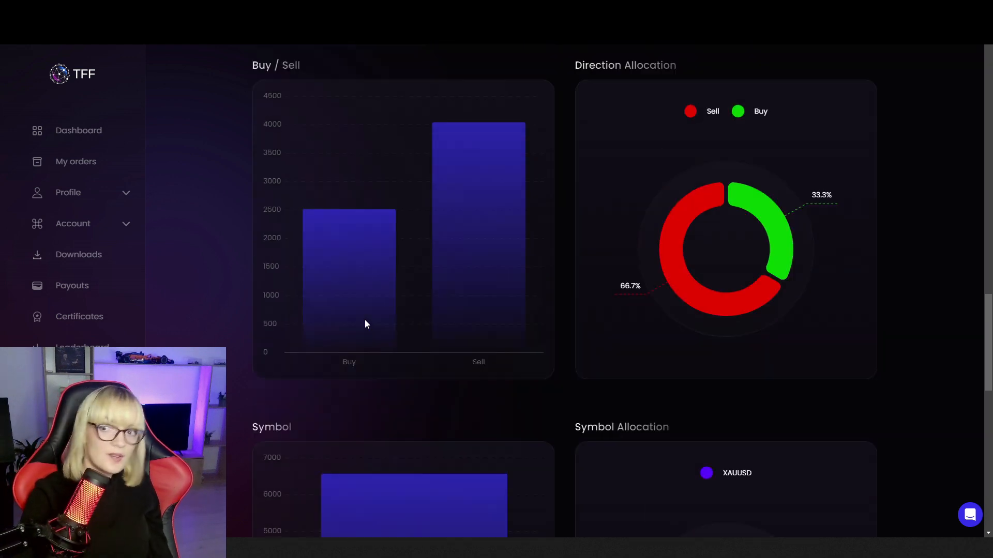
- Scroll to Daily Summary and open the Intercom chat bubble in the bottom-right corner
scroll(down, 3)
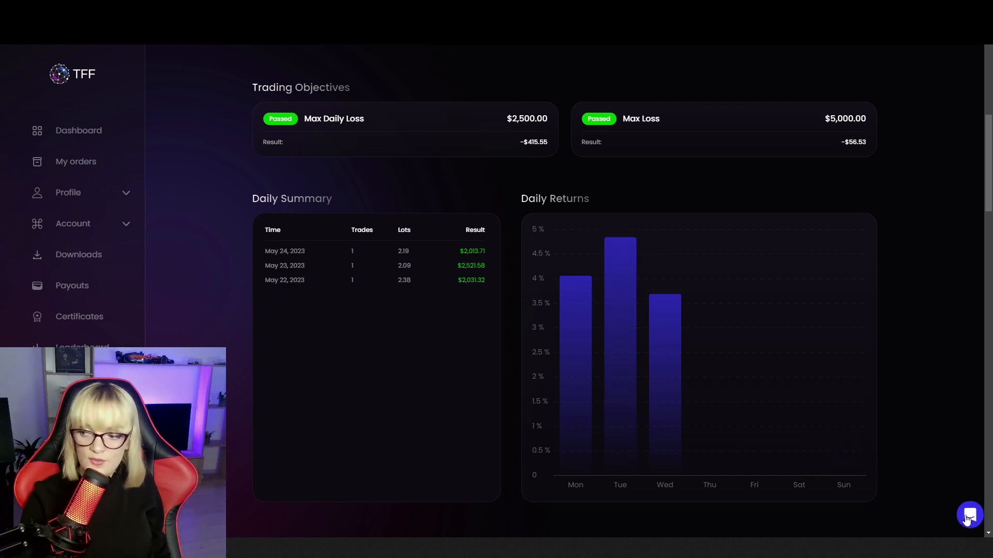
click(970, 515)
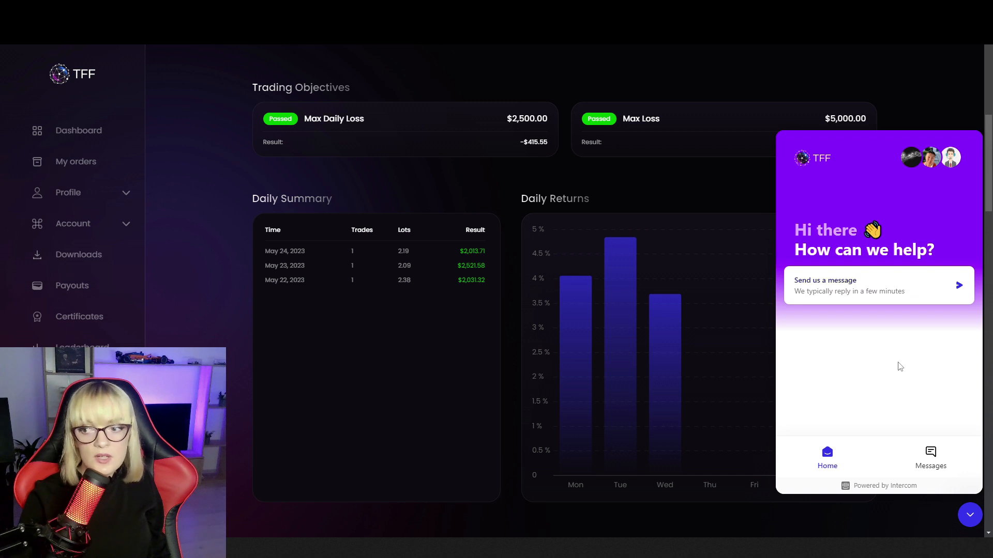